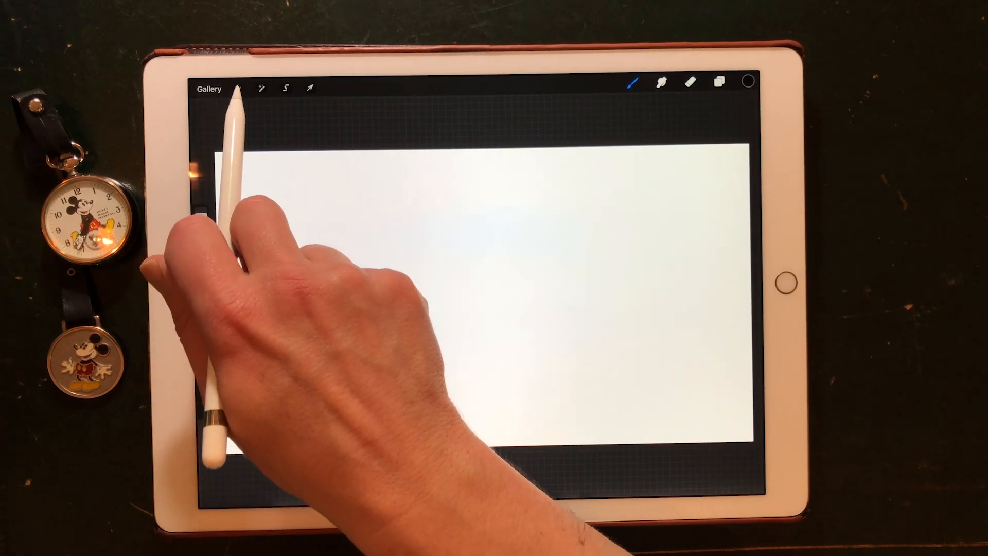
Step: Enable Animation Assist from Actions > Canvas and bring up the first frame's options
{"action": "left_click", "coordinate": [238, 88]}
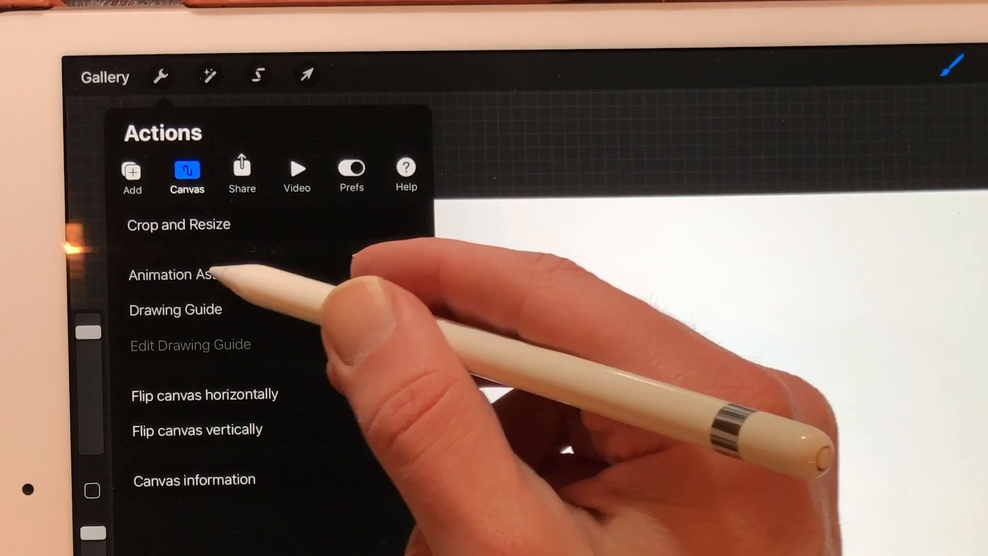
{"action": "left_click", "coordinate": [398, 275]}
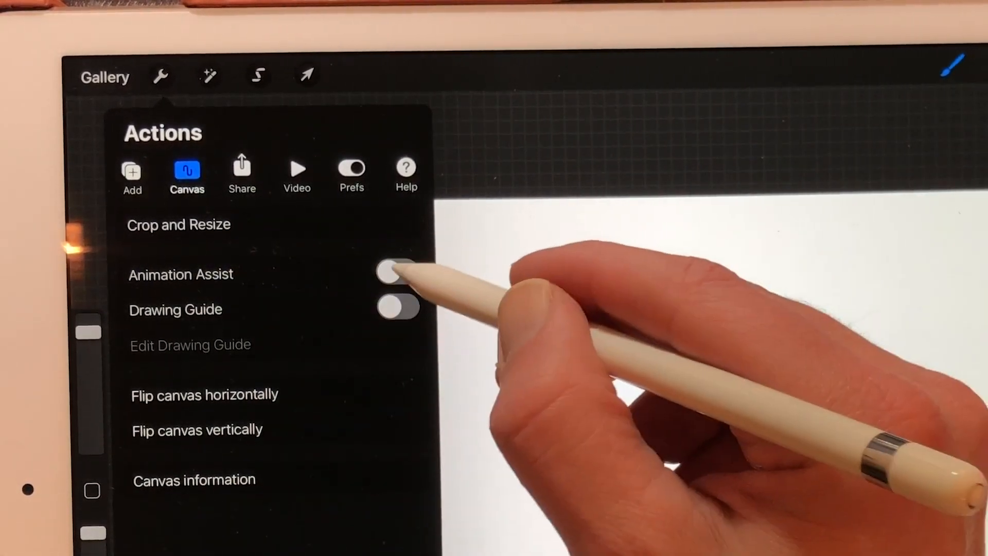
{"action": "left_click", "coordinate": [399, 272]}
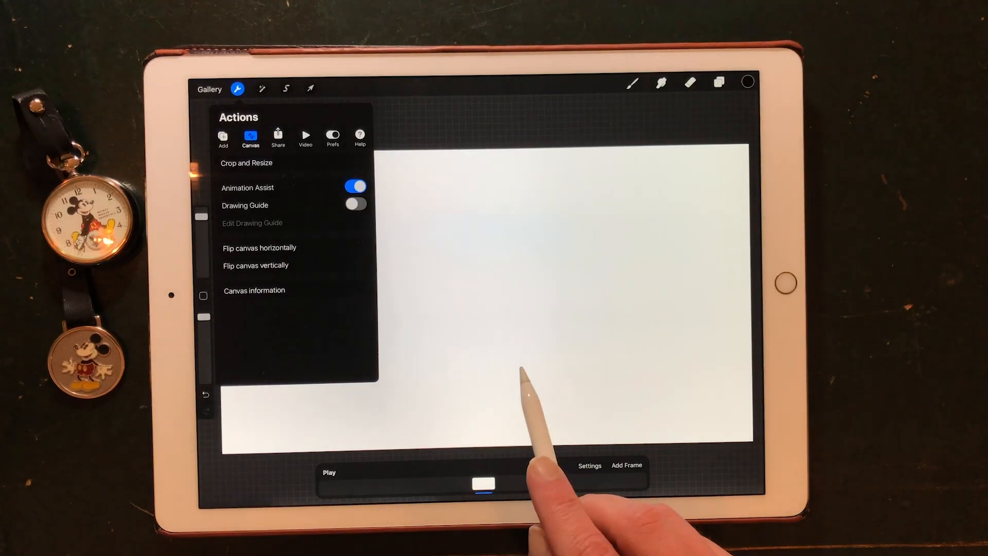
{"action": "left_click", "coordinate": [236, 88]}
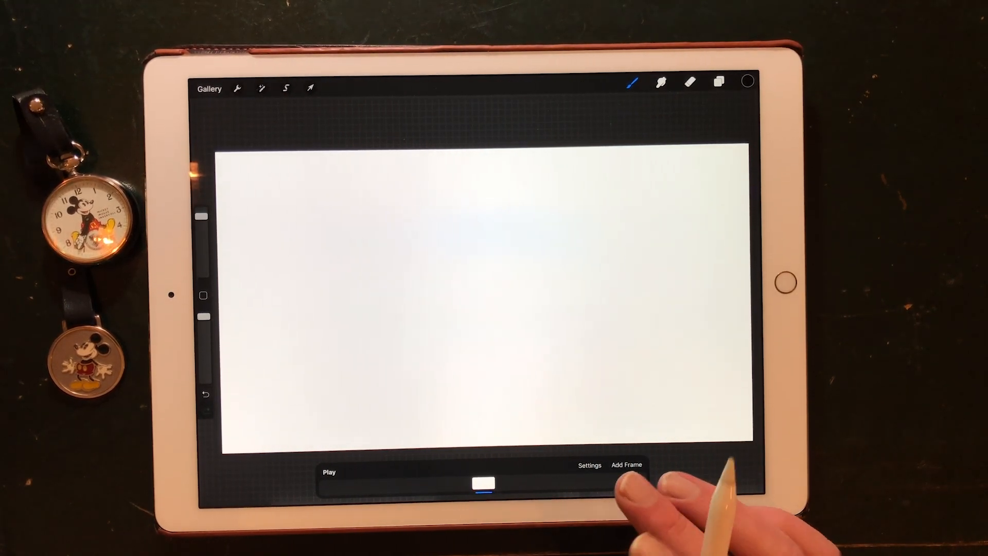
{"action": "left_click", "coordinate": [485, 483]}
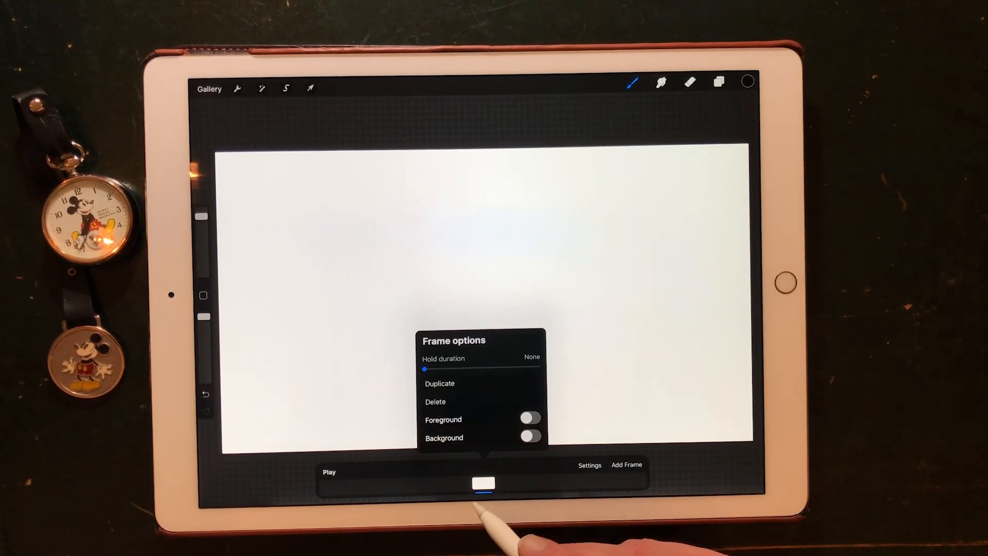
{"action": "mouse_move", "coordinate": [606, 416]}
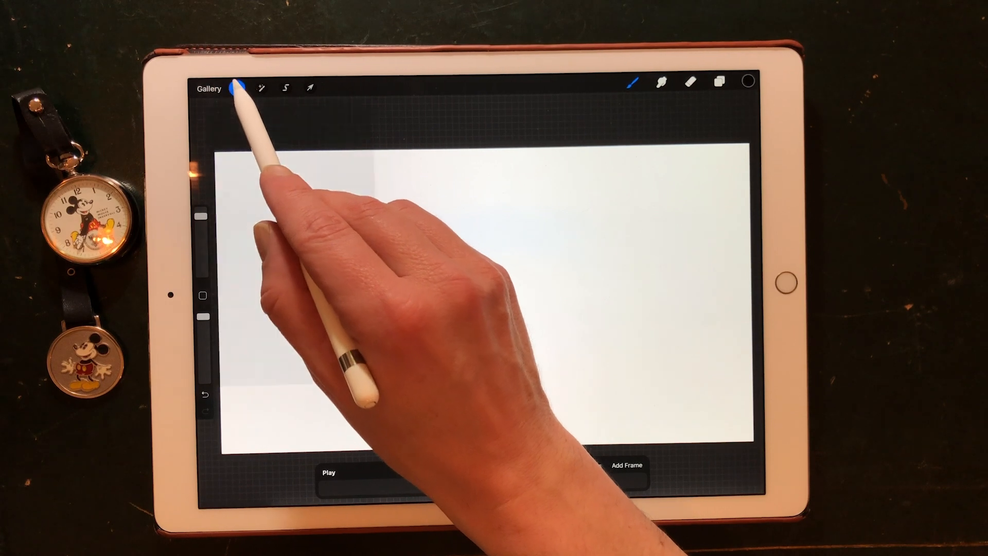
Step: Insert the aged paper photo from Photos via Actions > Add
{"action": "left_click", "coordinate": [236, 87]}
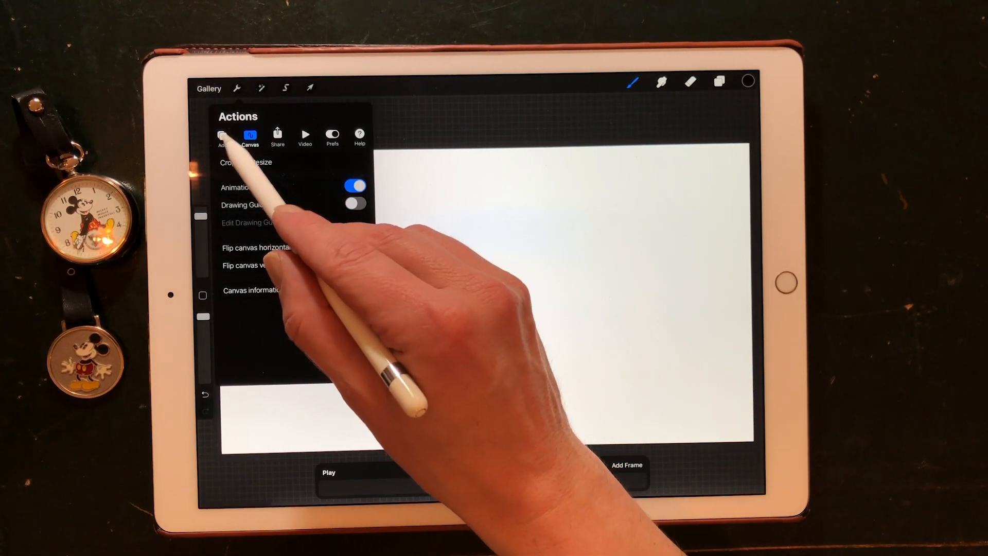
{"action": "left_click", "coordinate": [223, 135]}
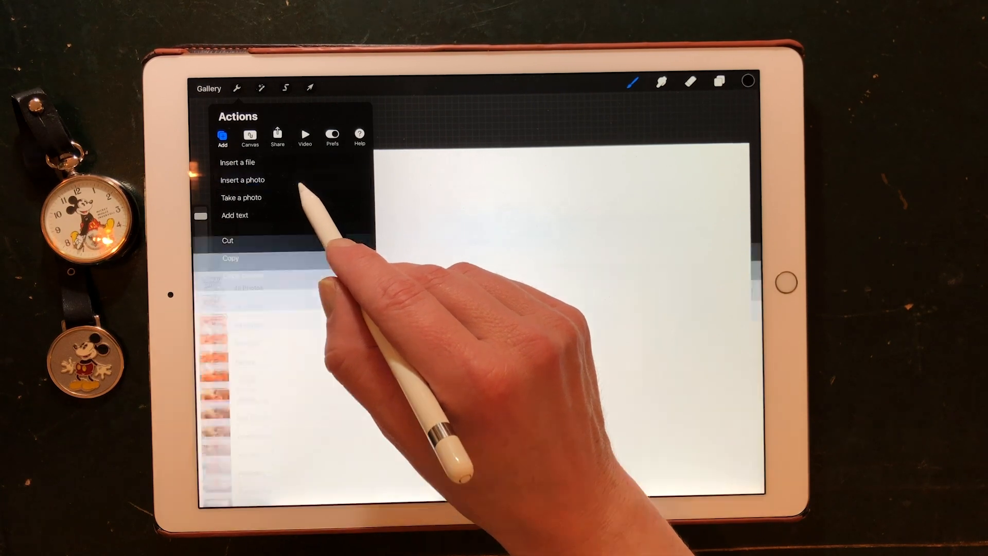
{"action": "left_click", "coordinate": [242, 179]}
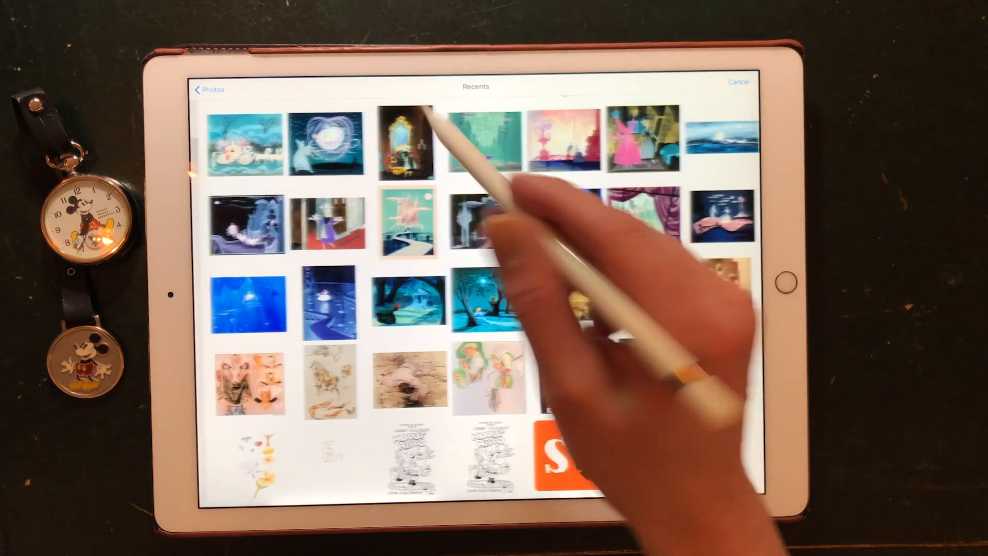
{"action": "scroll", "scroll_direction": "down", "scroll_amount": 3}
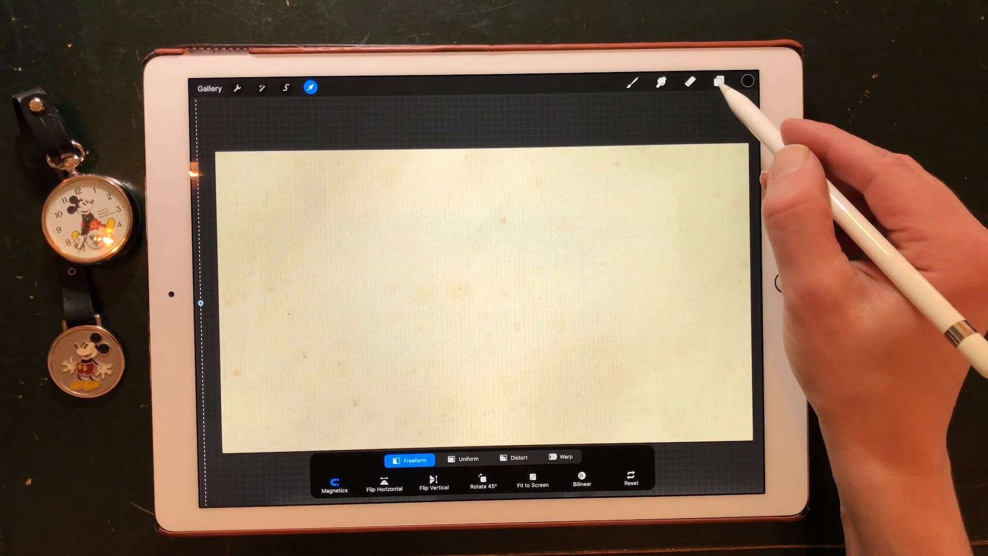
Step: Finish placing the paper image and toggle its frame on as Background
{"action": "left_click", "coordinate": [718, 81]}
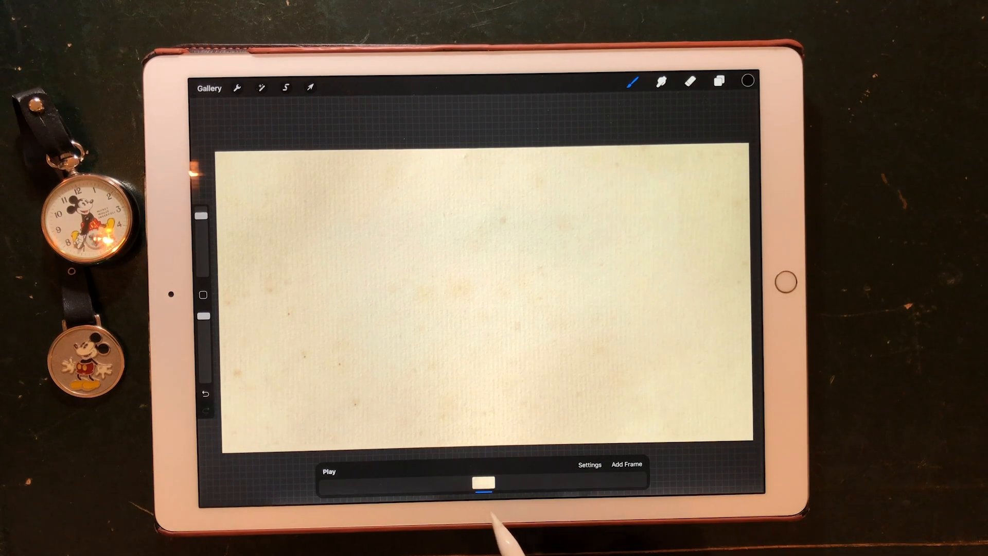
{"action": "left_click_drag", "start_coordinate": [488, 482], "coordinate": [489, 482]}
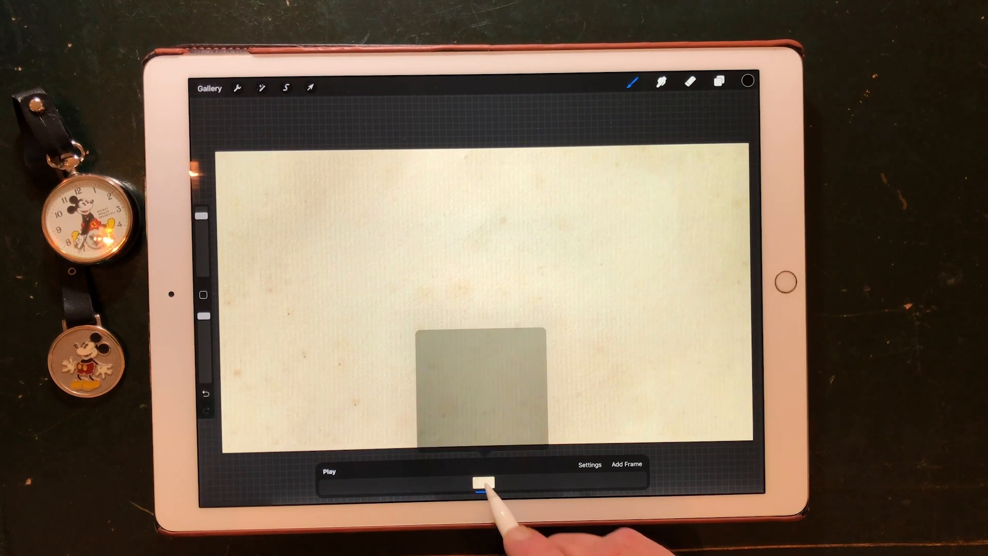
{"action": "left_click", "coordinate": [494, 483]}
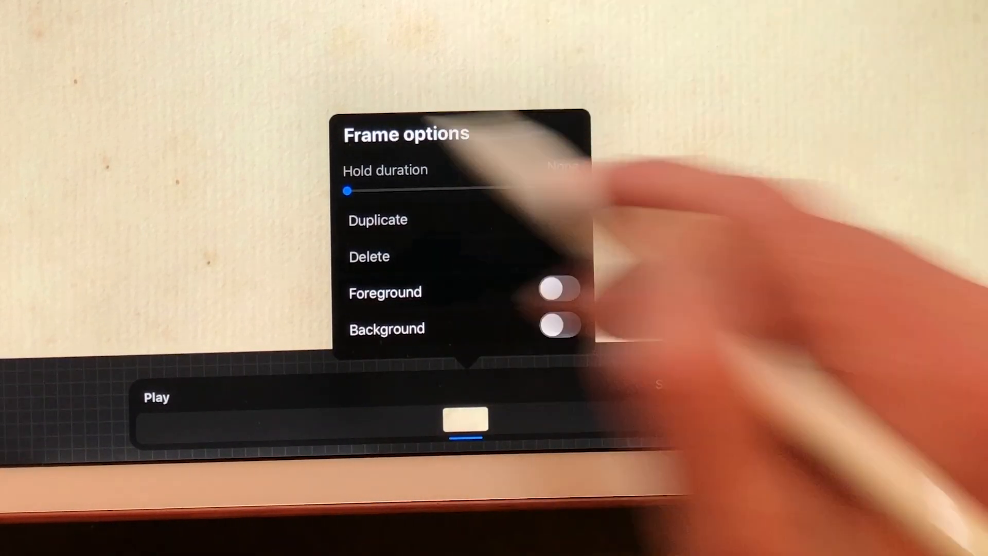
{"action": "left_click", "coordinate": [559, 324]}
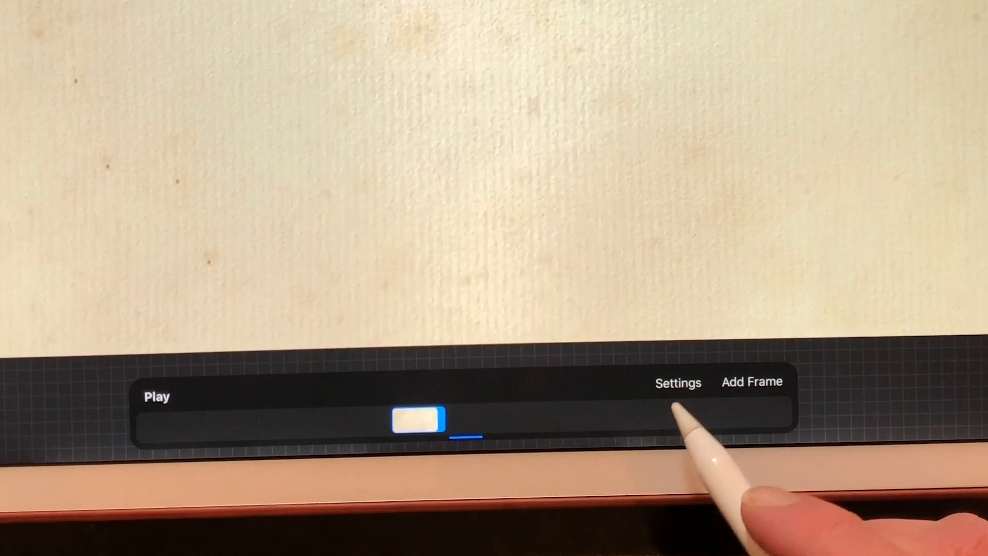
Step: Try onion skin frames at none, return them to Max, and turn on Color secondary frames
{"action": "left_click", "coordinate": [679, 383]}
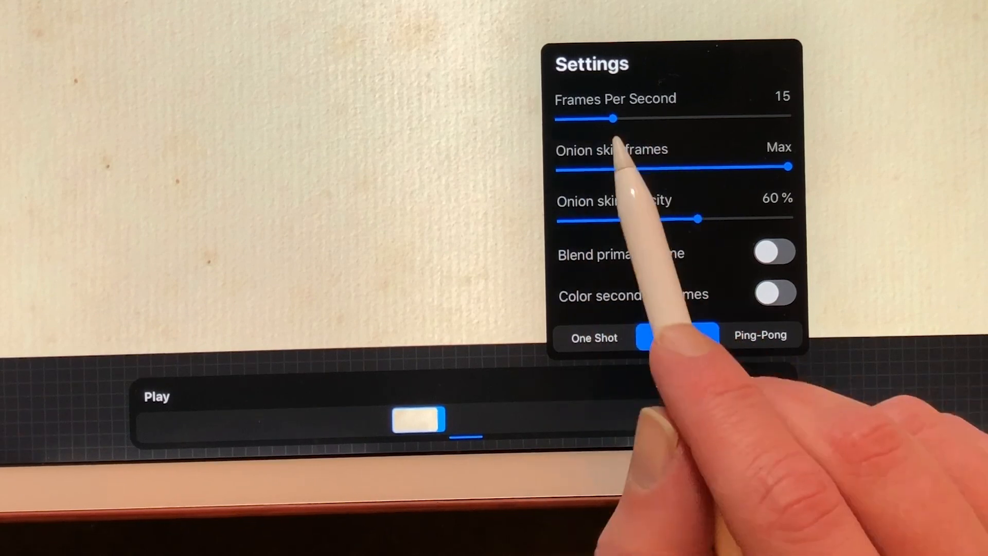
{"action": "left_click", "coordinate": [677, 335]}
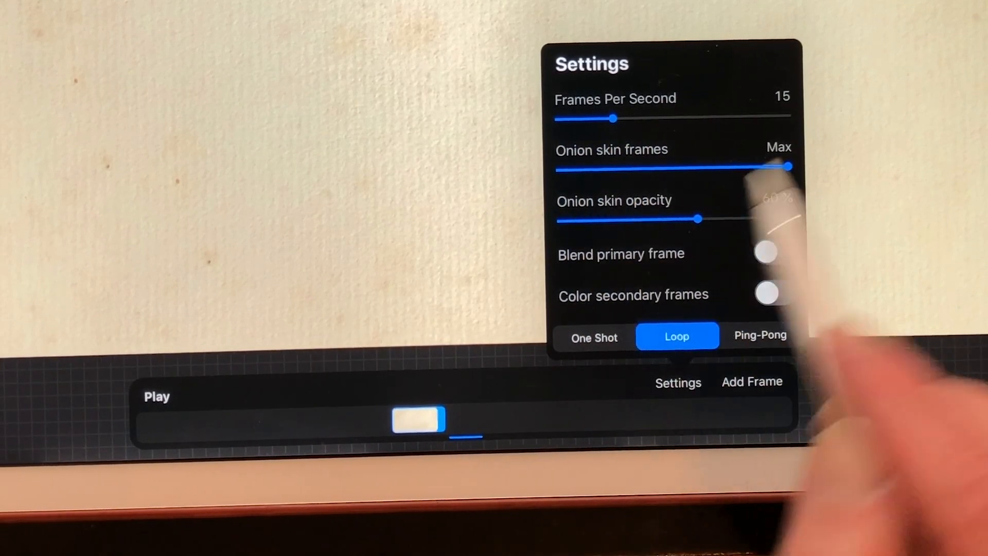
{"action": "left_click_drag", "start_coordinate": [788, 167], "coordinate": [676, 168]}
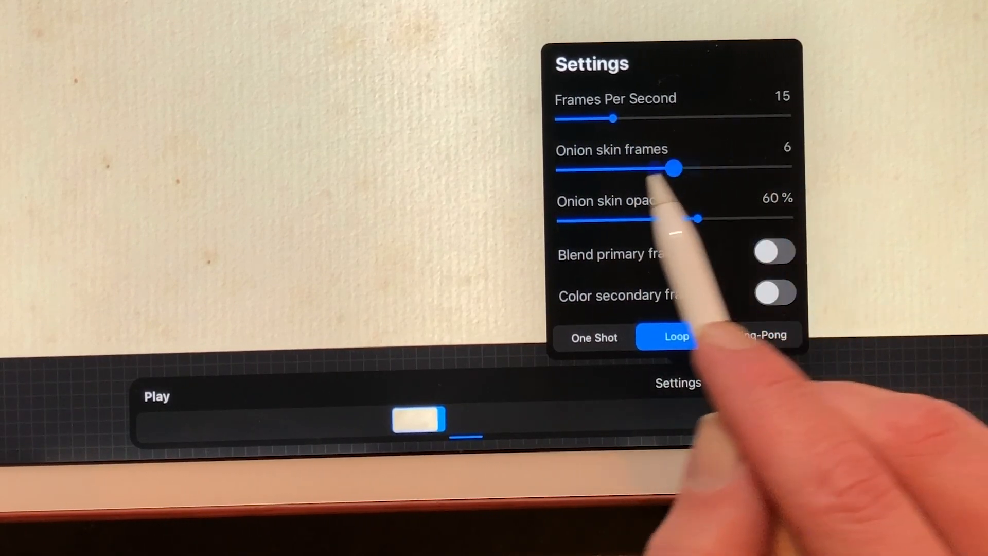
{"action": "left_click_drag", "start_coordinate": [676, 168], "coordinate": [558, 170]}
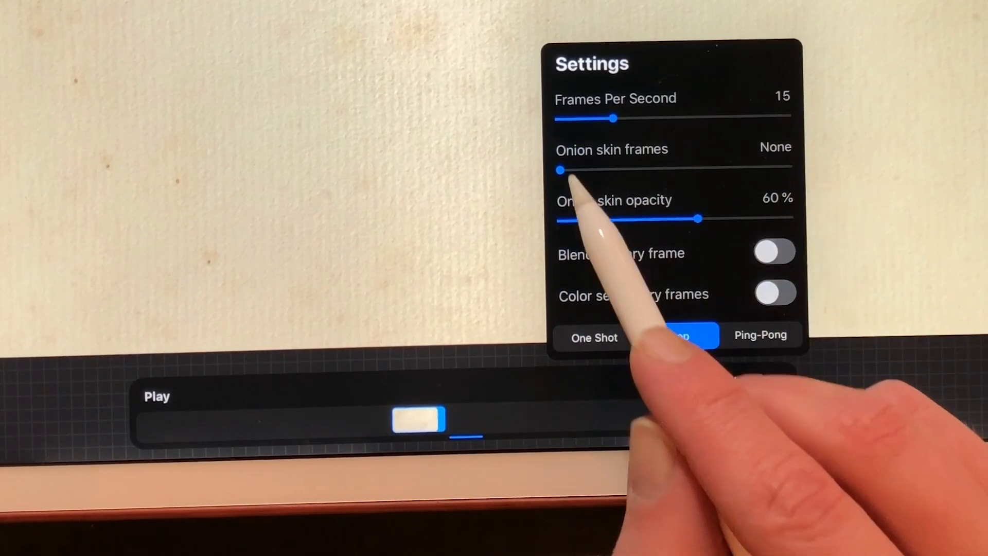
{"action": "left_click", "coordinate": [676, 335]}
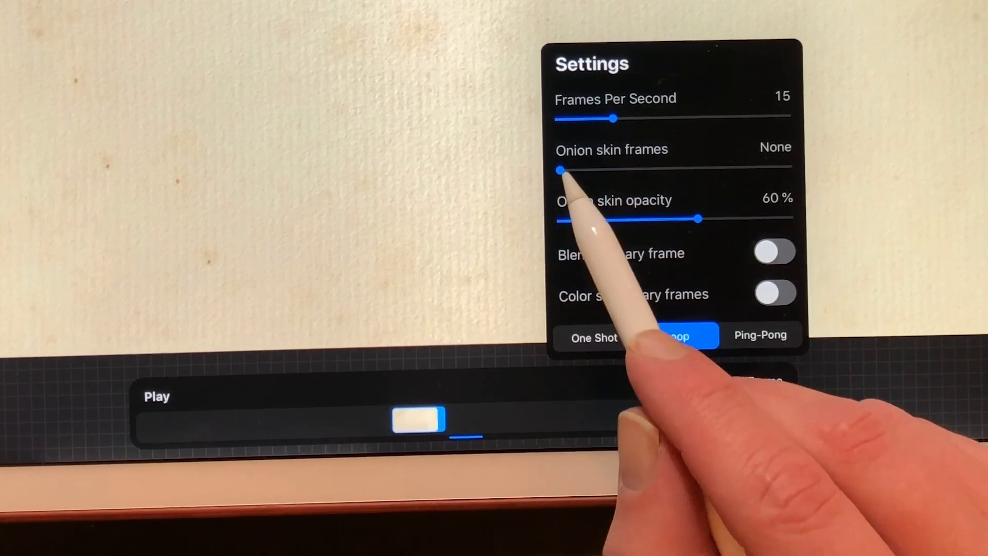
{"action": "left_click_drag", "start_coordinate": [559, 171], "coordinate": [712, 167]}
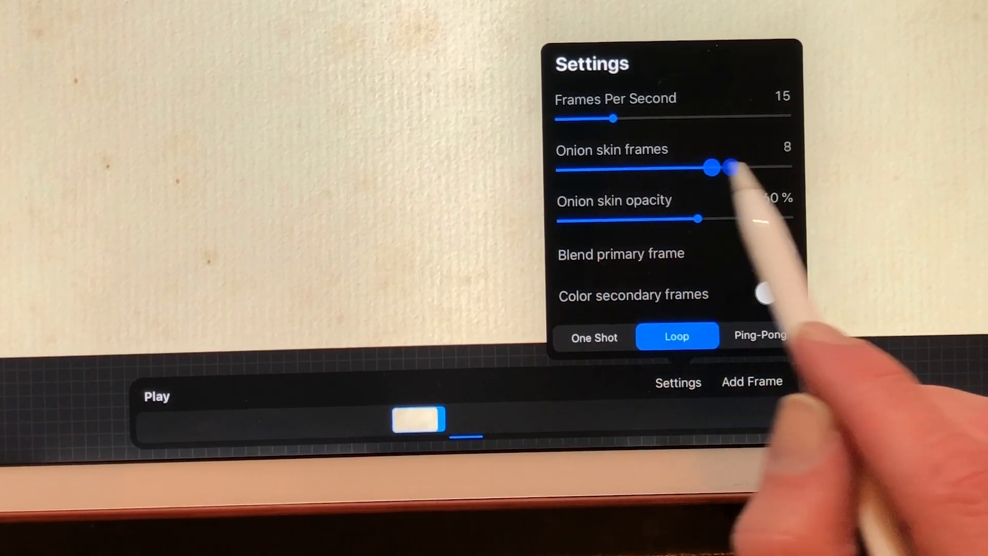
{"action": "left_click_drag", "start_coordinate": [711, 167], "coordinate": [789, 166]}
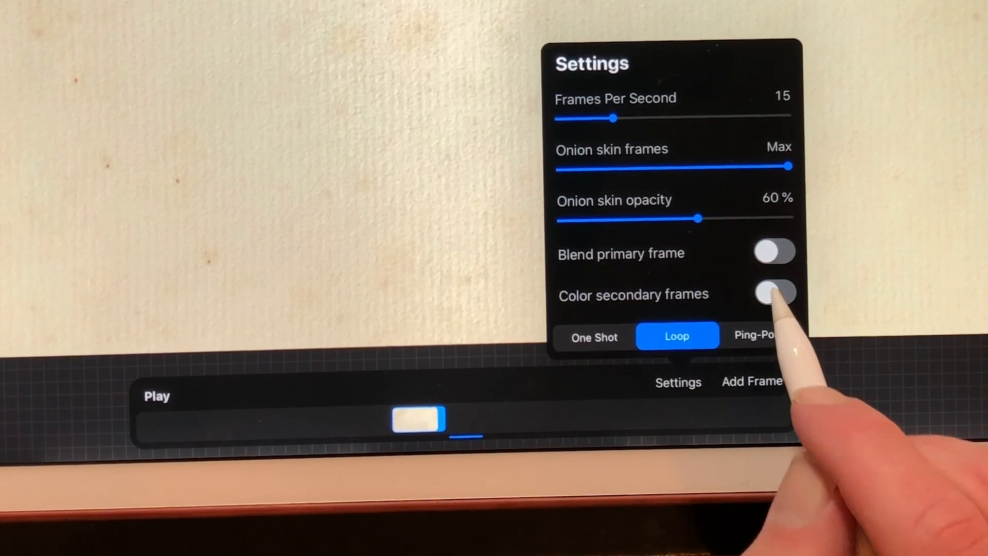
{"action": "left_click", "coordinate": [776, 293]}
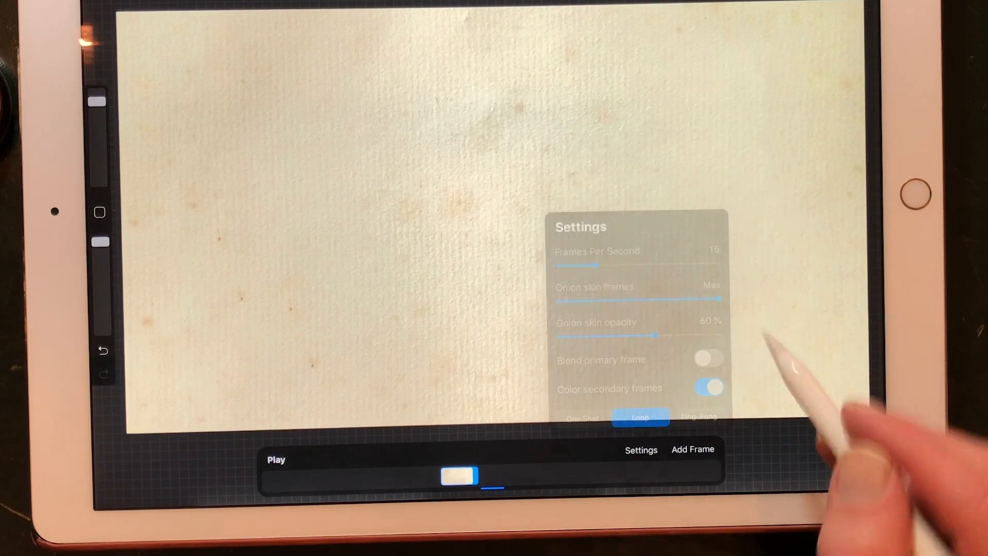
{"action": "left_click", "coordinate": [641, 450]}
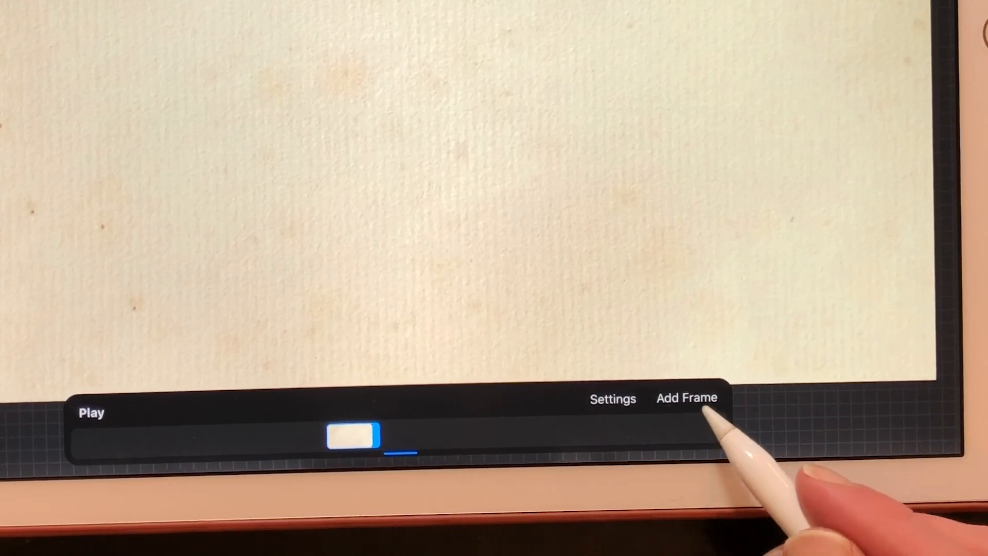
Step: Add a new frame and pencil-sketch the hippo head in the canvas centre
{"action": "left_click", "coordinate": [686, 398]}
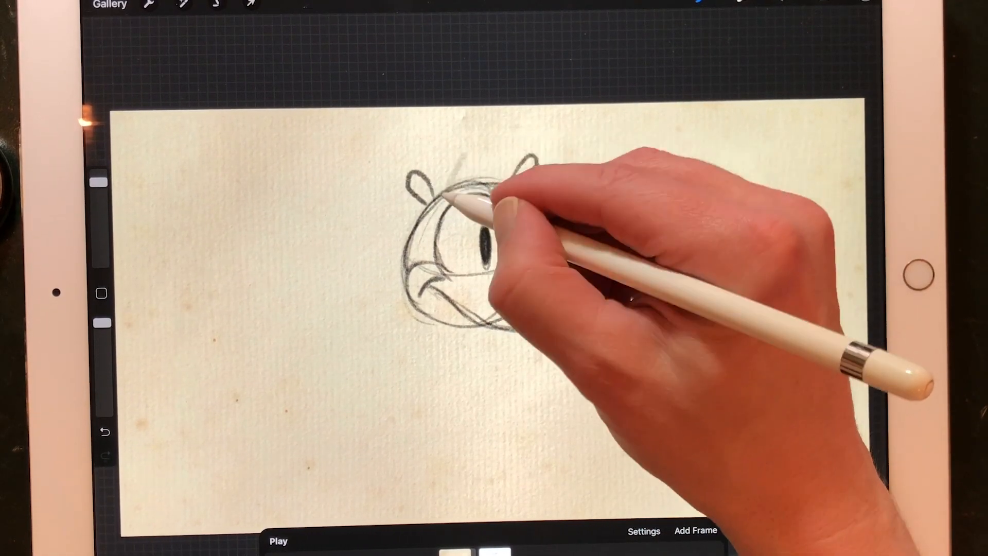
{"action": "left_click_drag", "start_coordinate": [491, 202], "coordinate": [517, 239]}
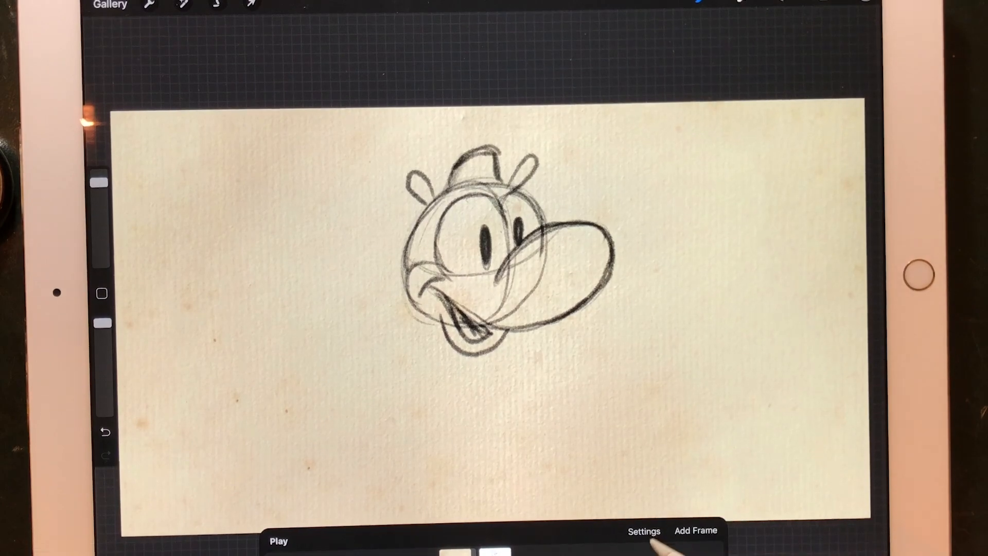
Step: Add a third frame and raise onion skin opacity to about 78% in Settings
{"action": "left_click", "coordinate": [642, 531]}
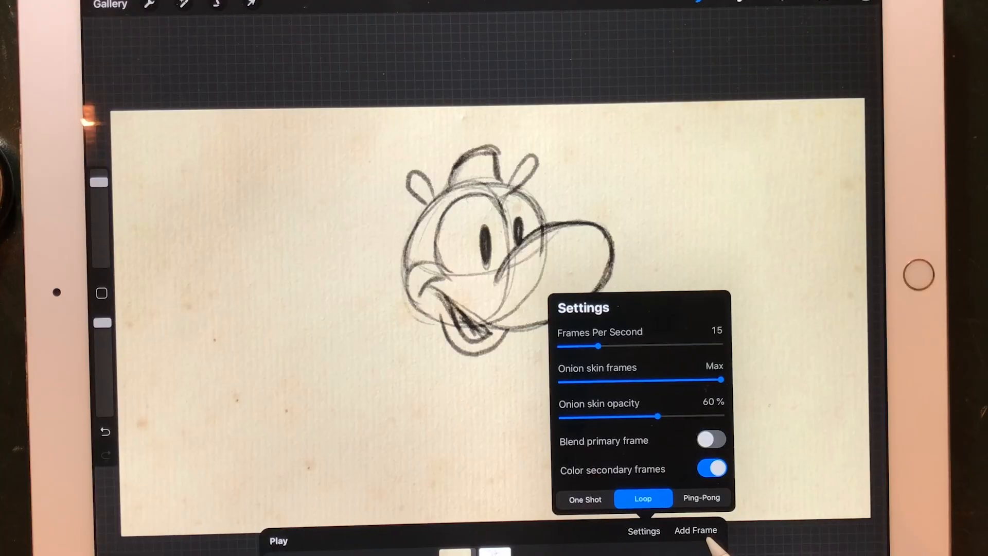
{"action": "left_click", "coordinate": [644, 531]}
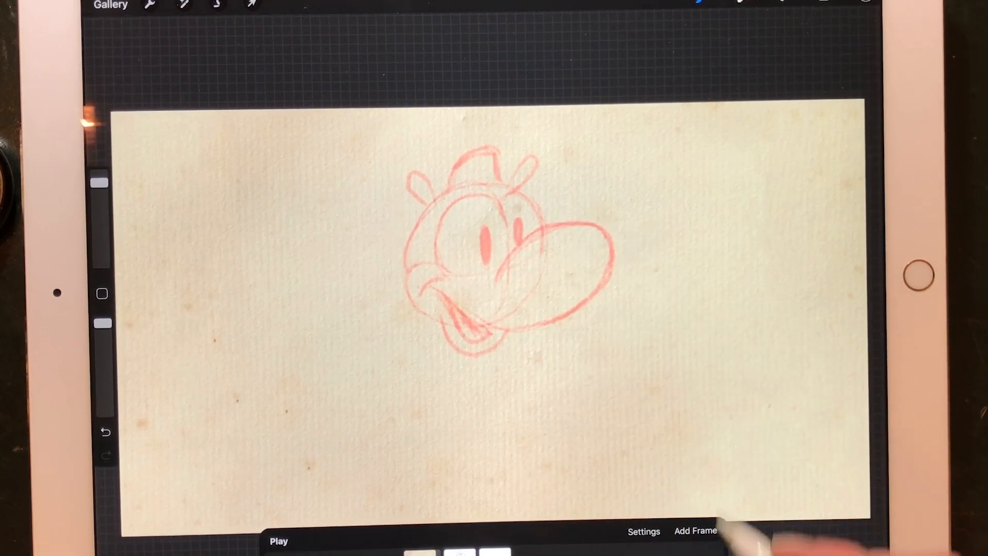
{"action": "left_click", "coordinate": [643, 531]}
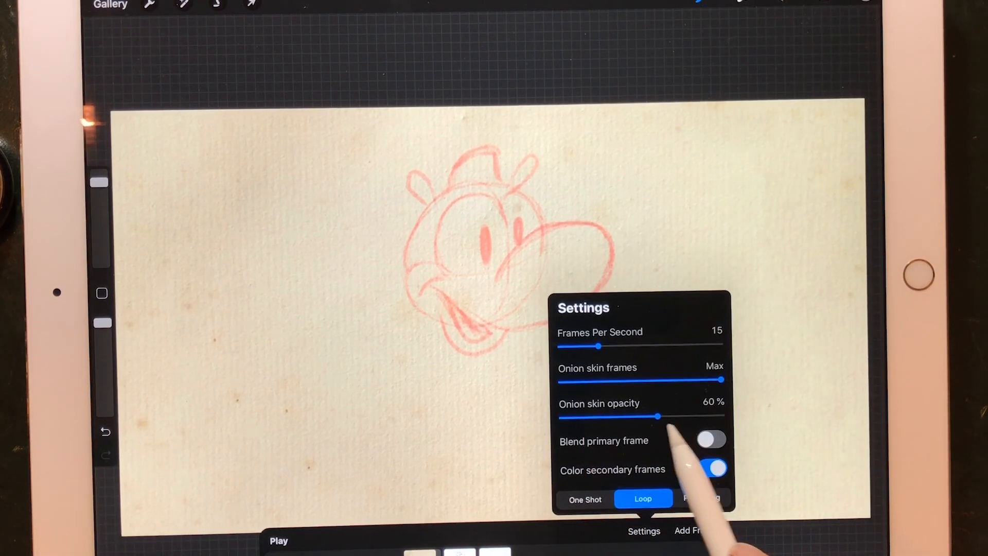
{"action": "left_click_drag", "start_coordinate": [657, 415], "coordinate": [687, 416]}
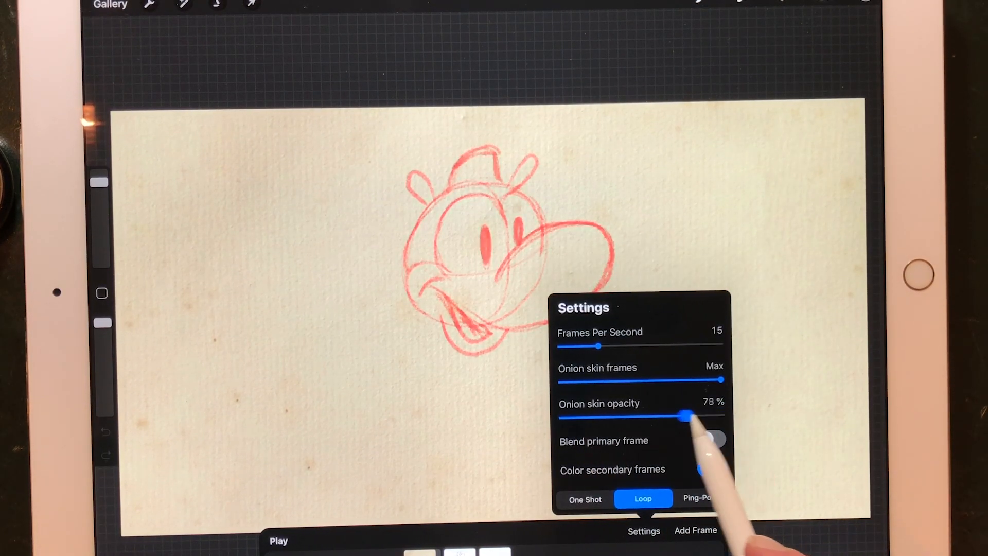
{"action": "left_click", "coordinate": [643, 530]}
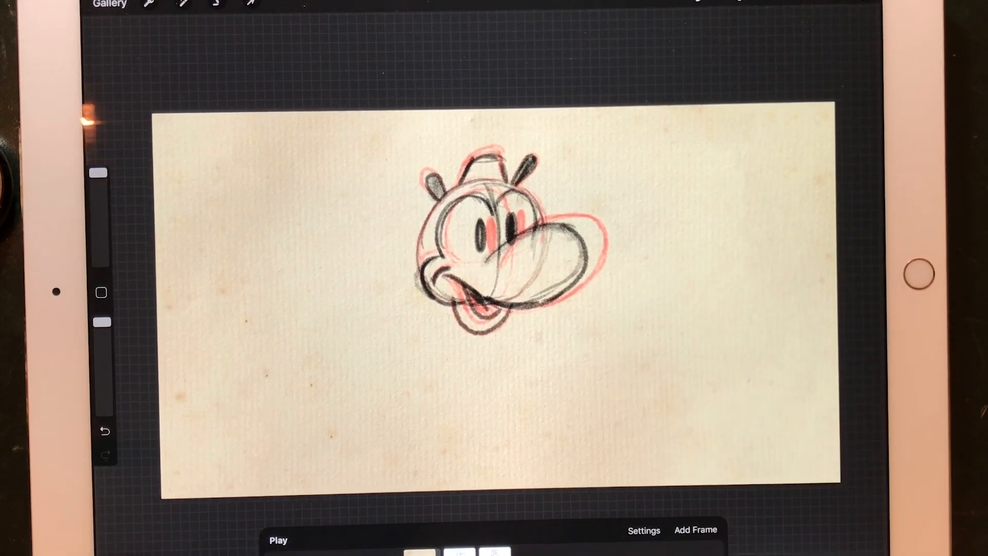
Step: Play the head animation to preview the sketched frames
{"action": "left_click", "coordinate": [278, 540]}
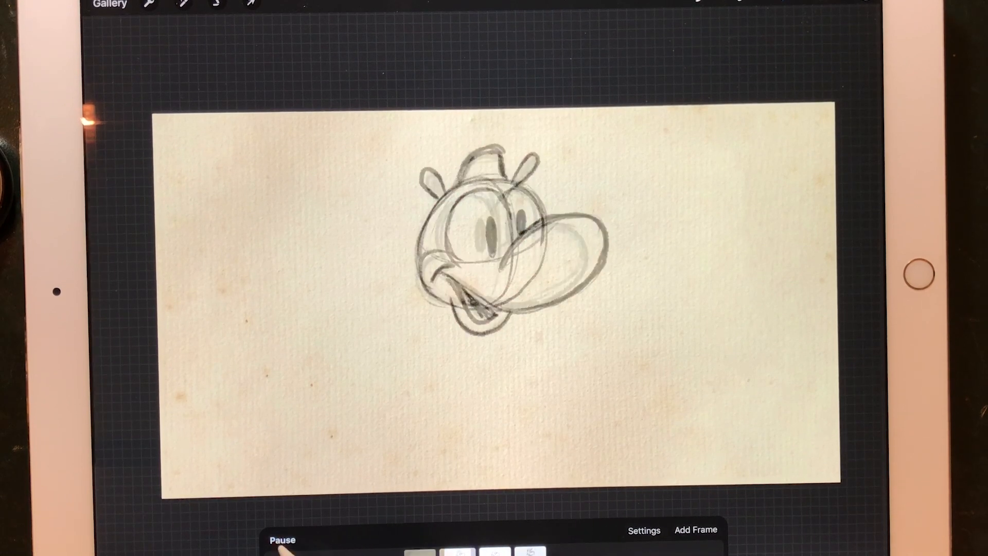
Step: Pause playback and set the animation to 12 frames per second in Settings
{"action": "left_click", "coordinate": [281, 540]}
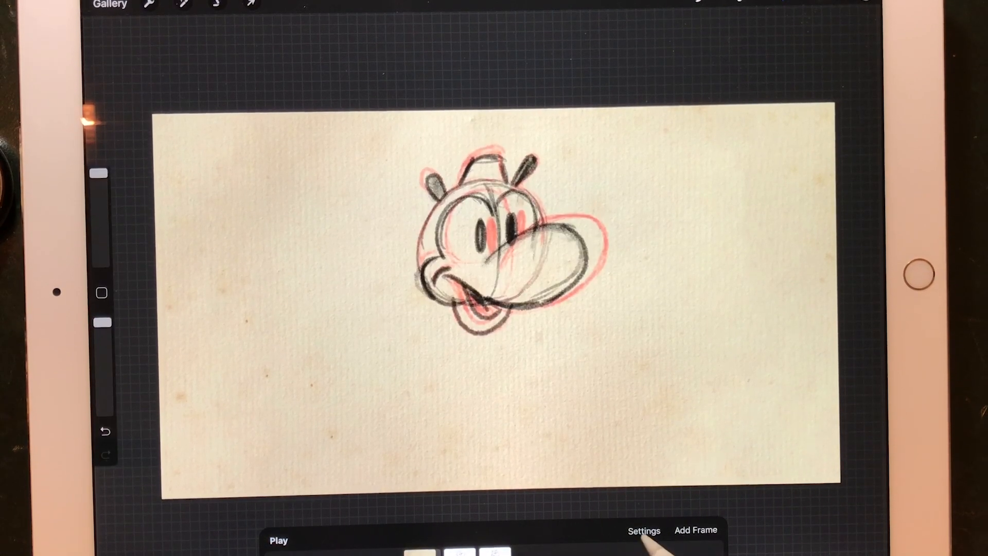
{"action": "left_click", "coordinate": [644, 530]}
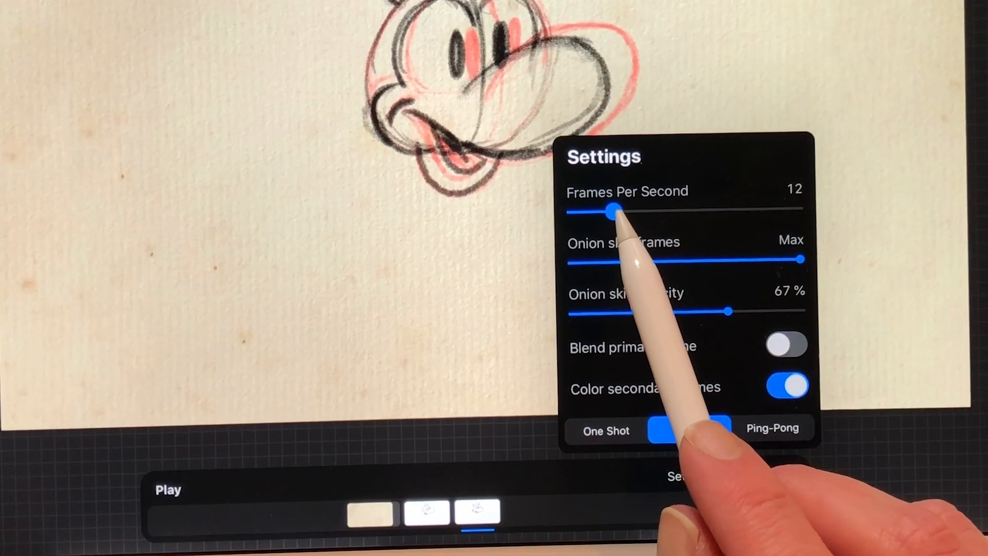
{"action": "left_click", "coordinate": [689, 430]}
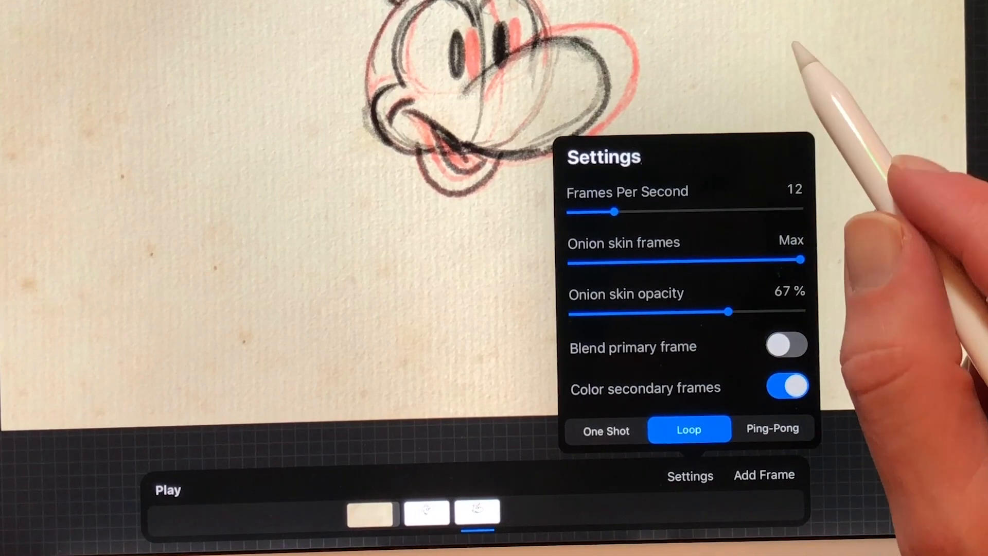
{"action": "left_click", "coordinate": [690, 475]}
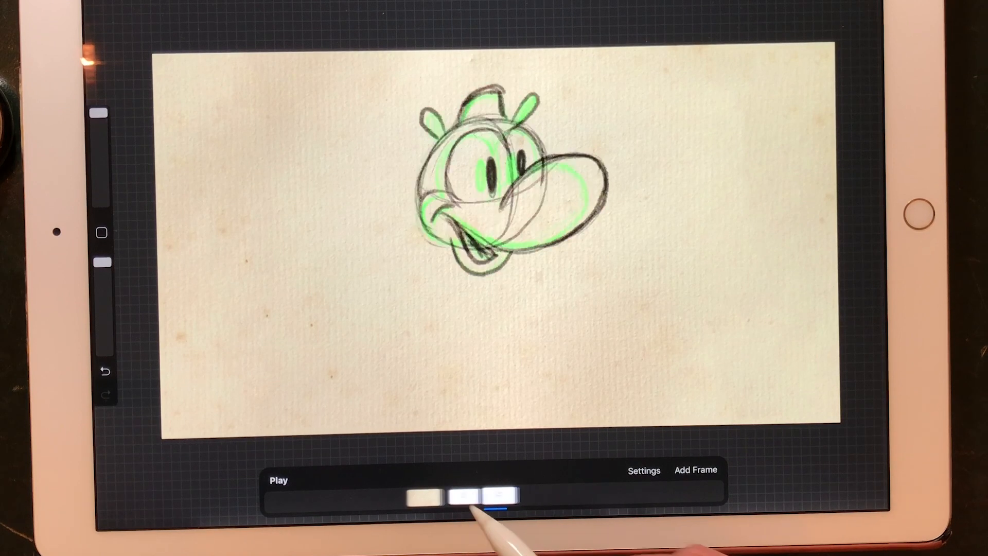
Step: Add a frame after the second drawing and sketch the next head pose over the onion skins
{"action": "left_click", "coordinate": [696, 470]}
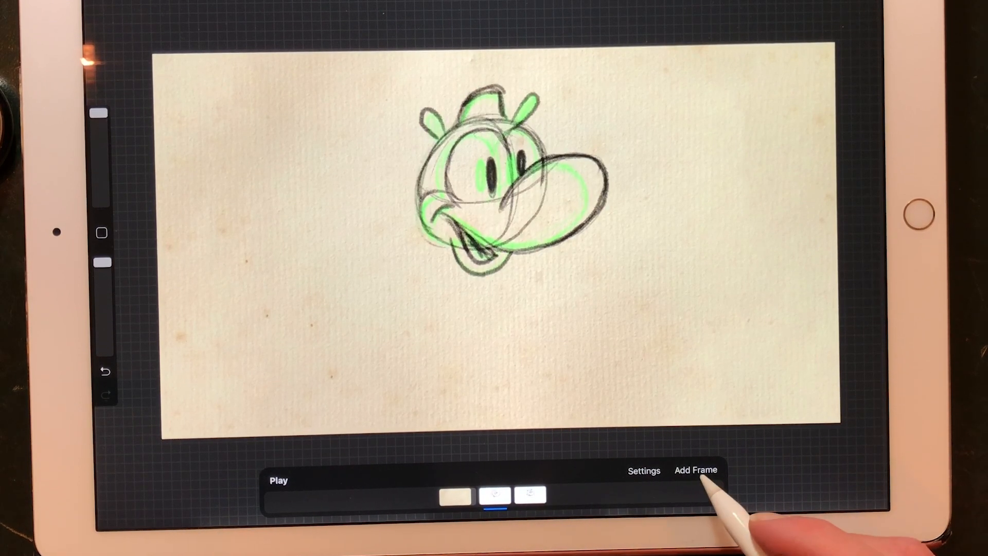
{"action": "left_click", "coordinate": [696, 470]}
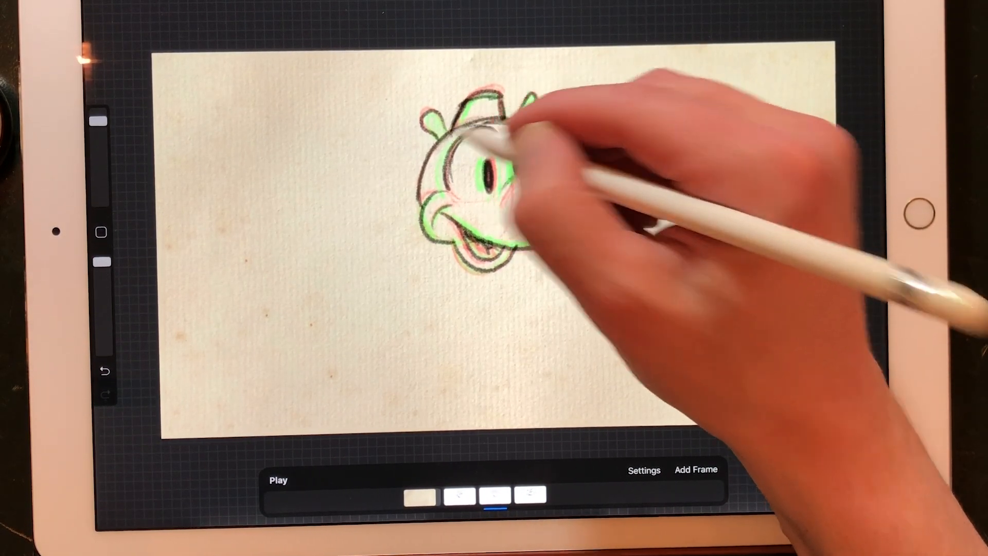
{"action": "left_click", "coordinate": [278, 480]}
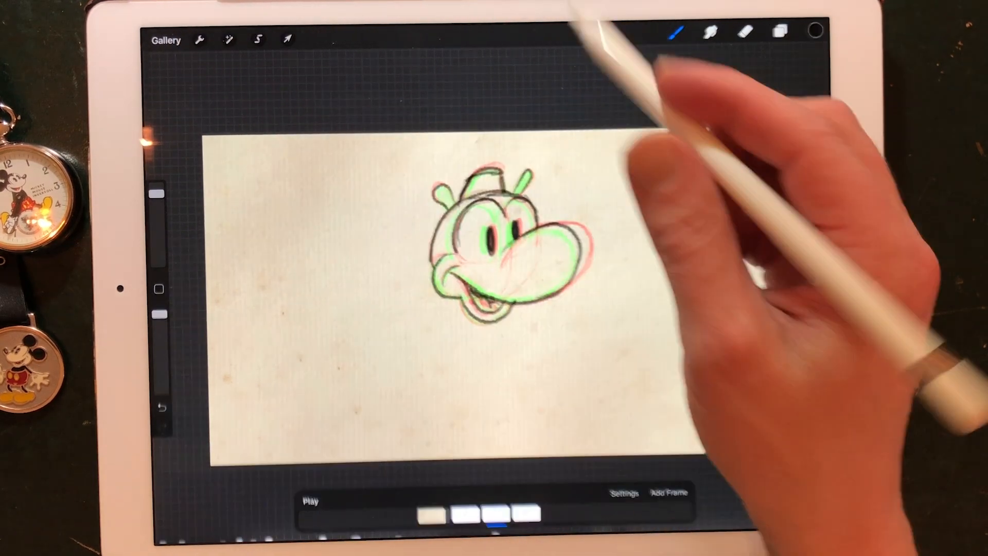
Step: Preview and stop playback, then append an empty fifth frame
{"action": "left_click", "coordinate": [166, 39]}
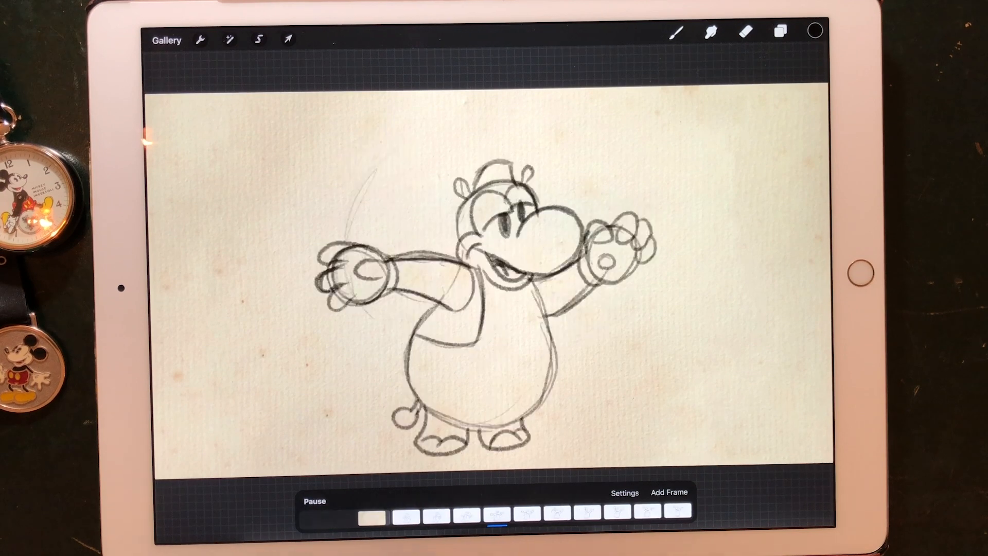
{"action": "left_click", "coordinate": [468, 511]}
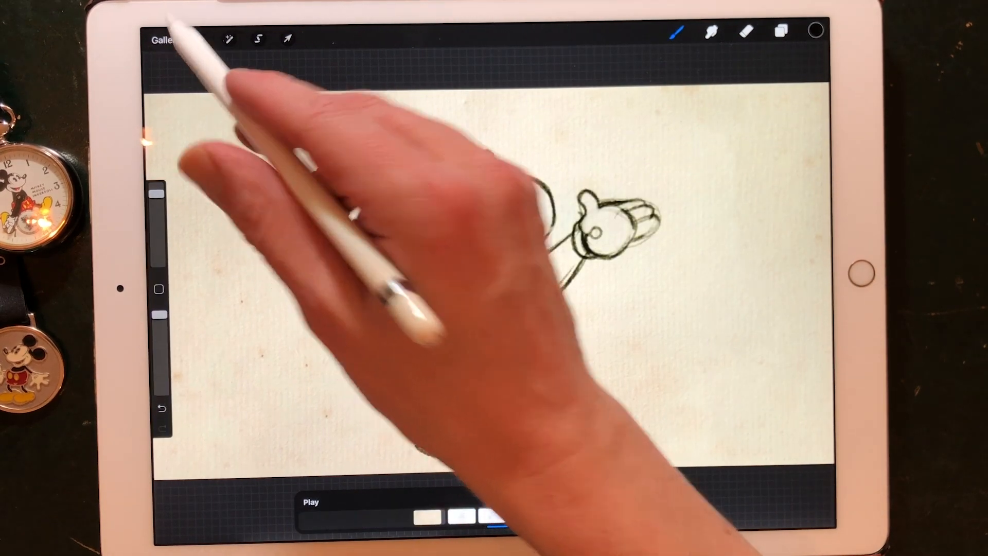
{"action": "left_click", "coordinate": [163, 39]}
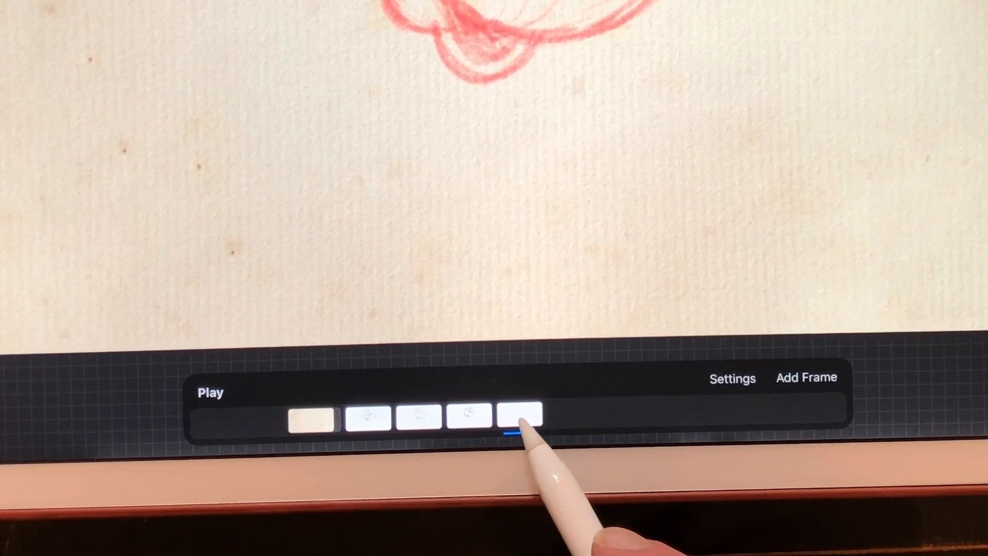
Step: Make the last timeline frame a Foreground frame so it overlays every full-body hippo pose
{"action": "left_click", "coordinate": [516, 418]}
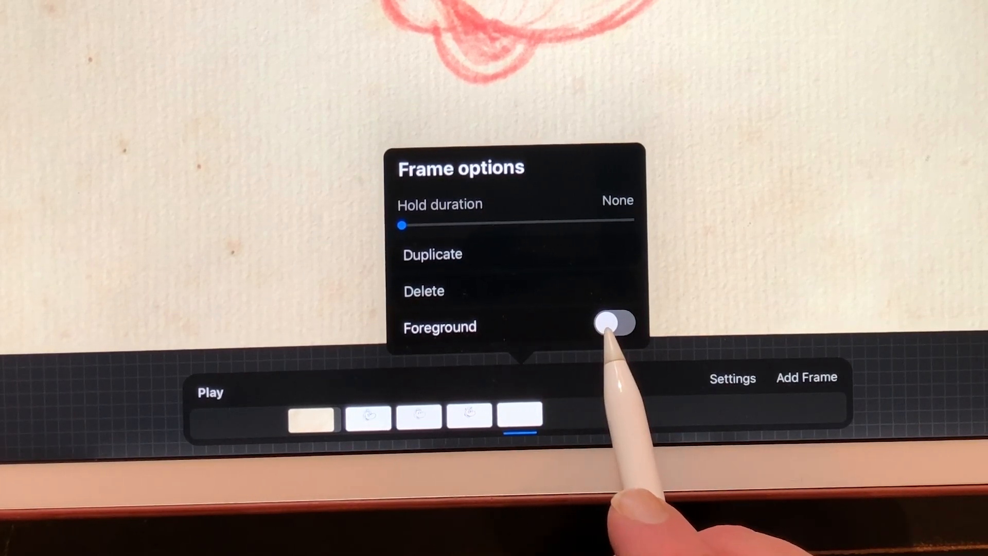
{"action": "left_click", "coordinate": [618, 324]}
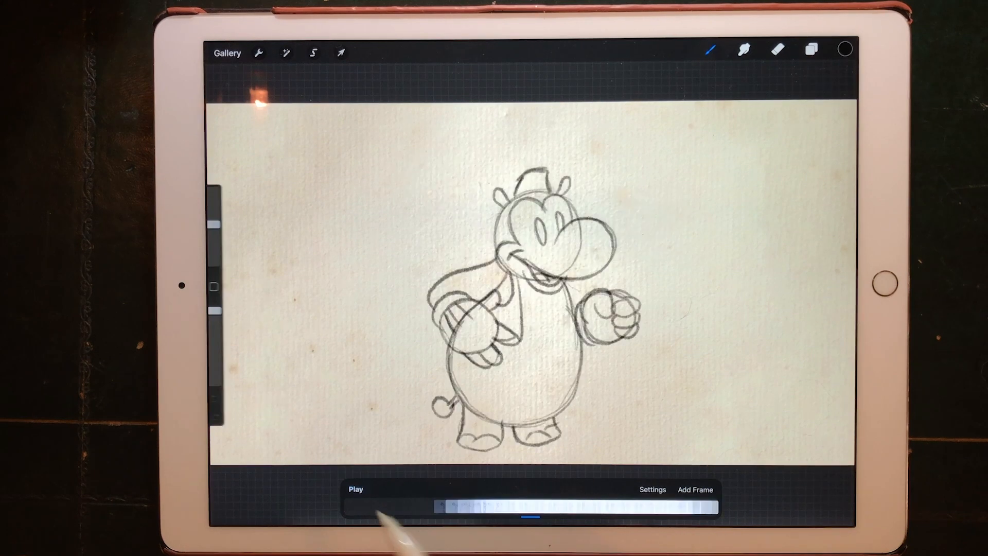
Step: Switch playback from Loop to One Shot in the animation settings and play the hippo sequence
{"action": "left_click", "coordinate": [652, 489]}
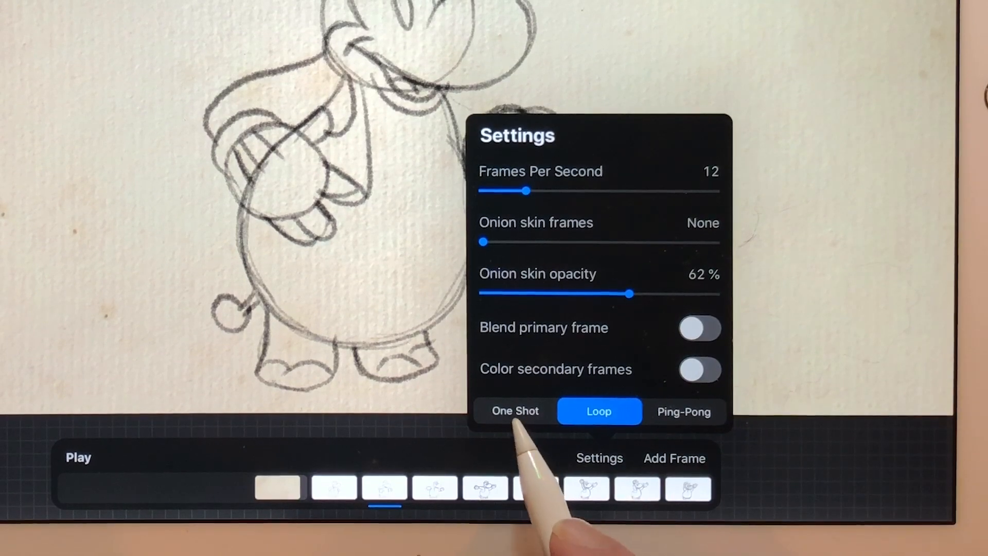
{"action": "left_click", "coordinate": [515, 411]}
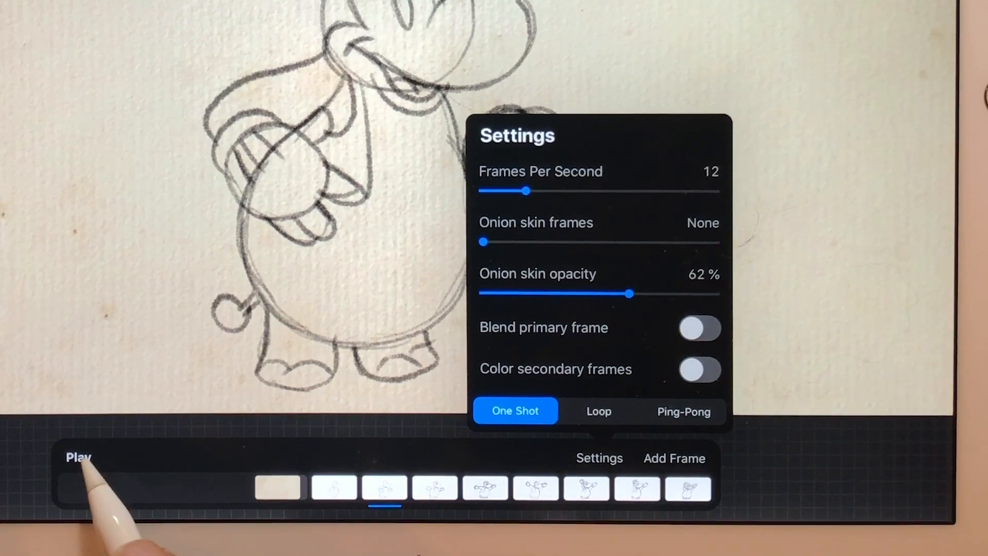
{"action": "left_click", "coordinate": [78, 457]}
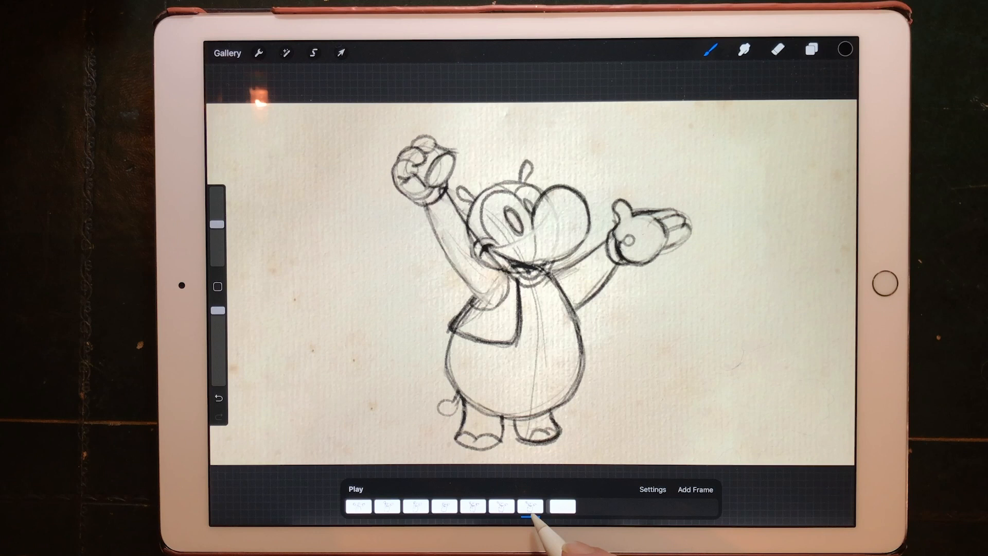
Step: Duplicate the arms-raised hippo frame and raise its Hold duration to 13 frames
{"action": "left_click", "coordinate": [528, 506]}
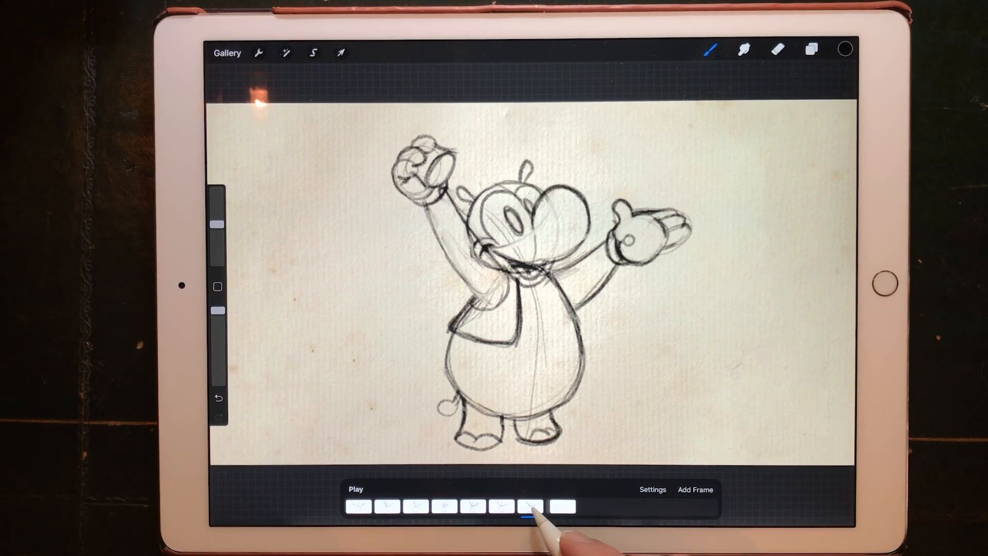
{"action": "left_click", "coordinate": [530, 506]}
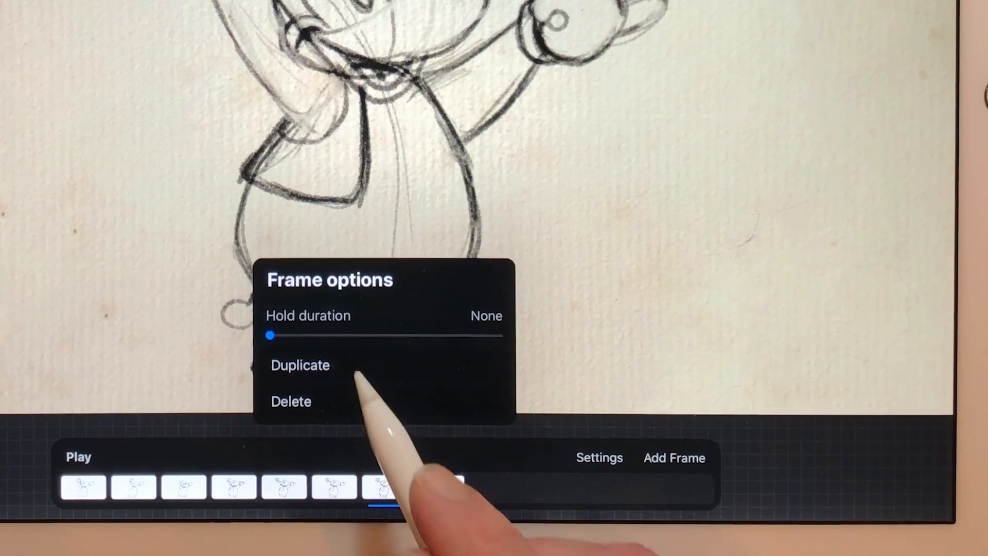
{"action": "left_click", "coordinate": [300, 365]}
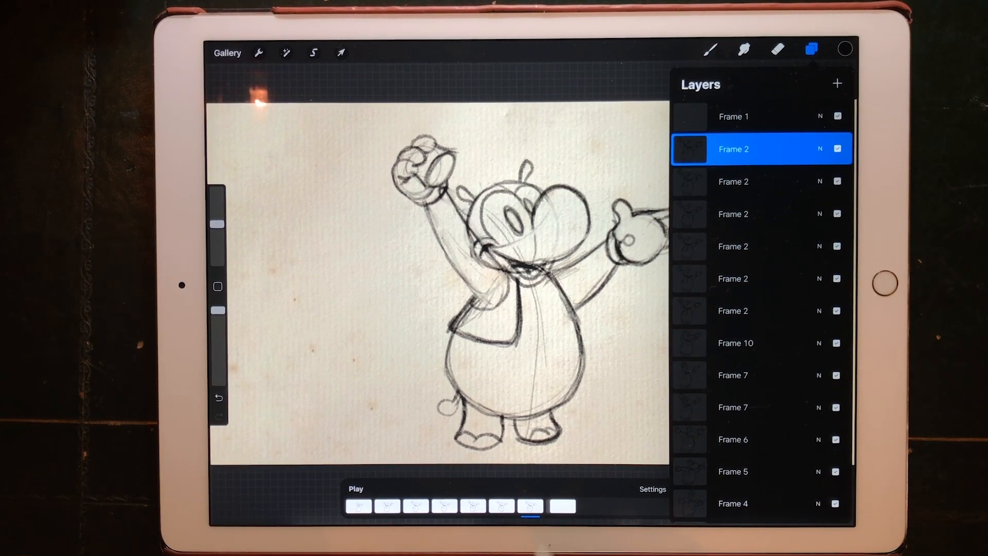
{"action": "left_click", "coordinate": [529, 506]}
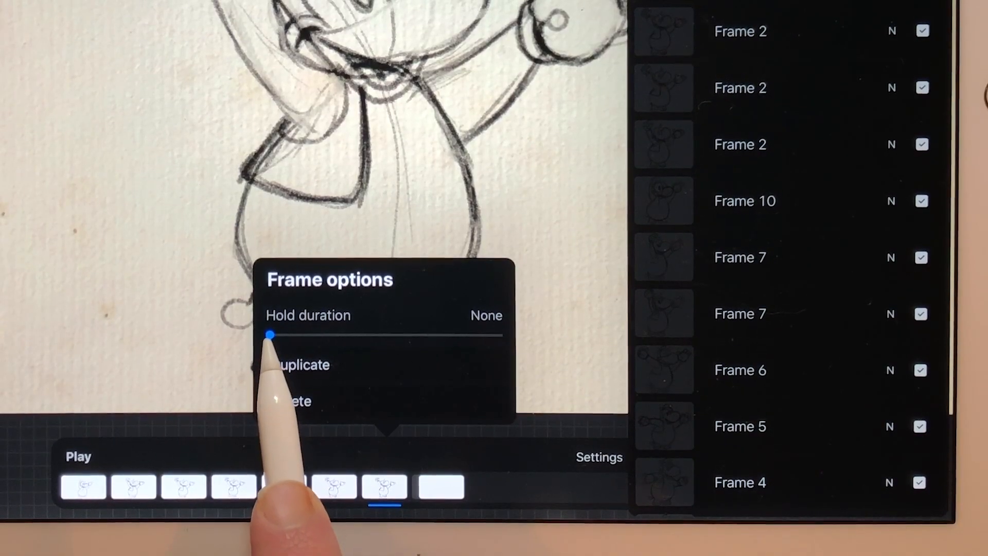
{"action": "left_click_drag", "start_coordinate": [270, 334], "coordinate": [350, 334]}
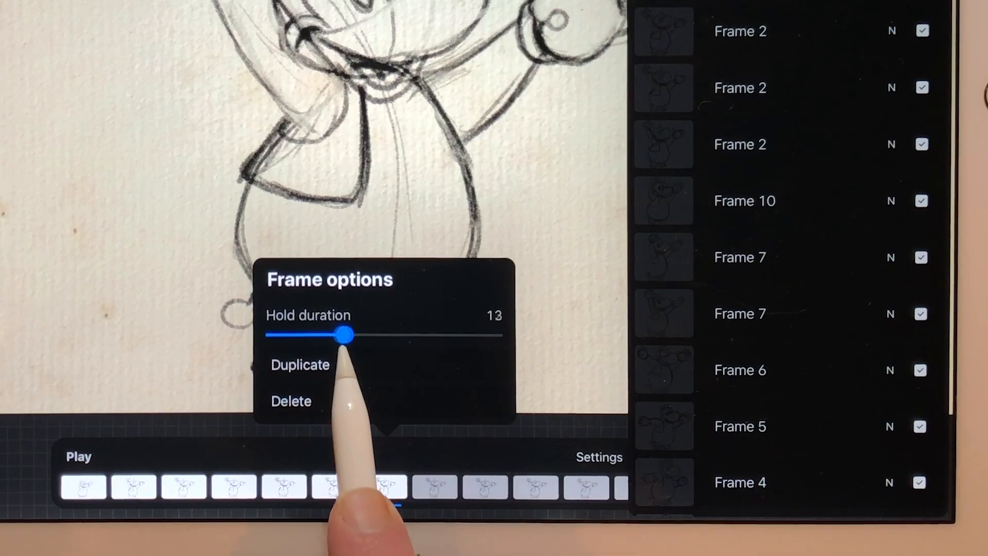
{"action": "left_click_drag", "start_coordinate": [346, 335], "coordinate": [379, 334]}
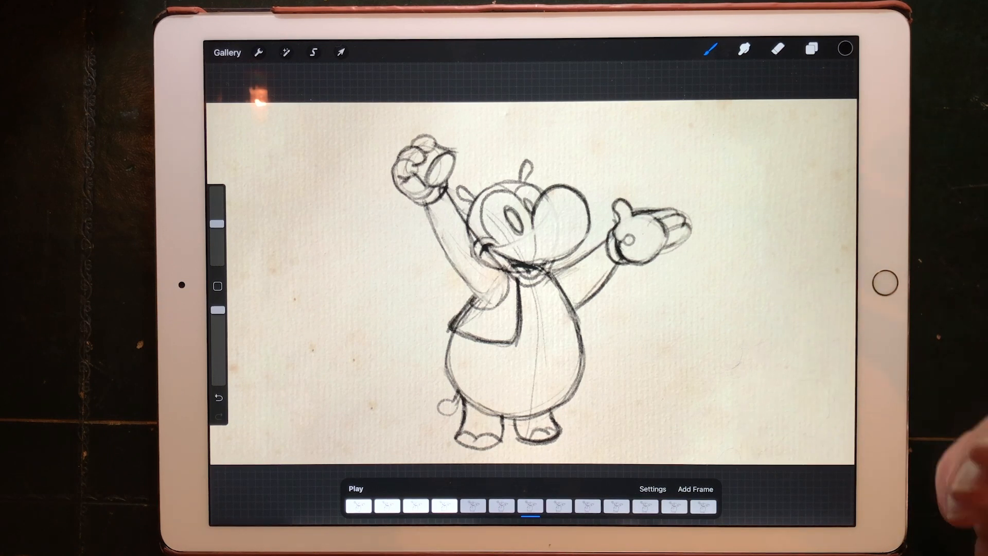
{"action": "left_click", "coordinate": [258, 52]}
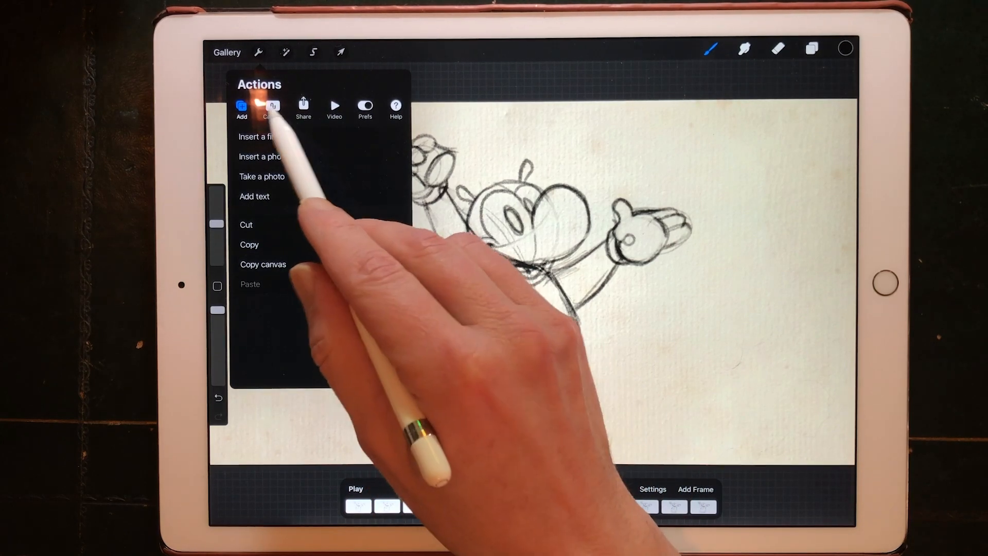
{"action": "left_click", "coordinate": [273, 107]}
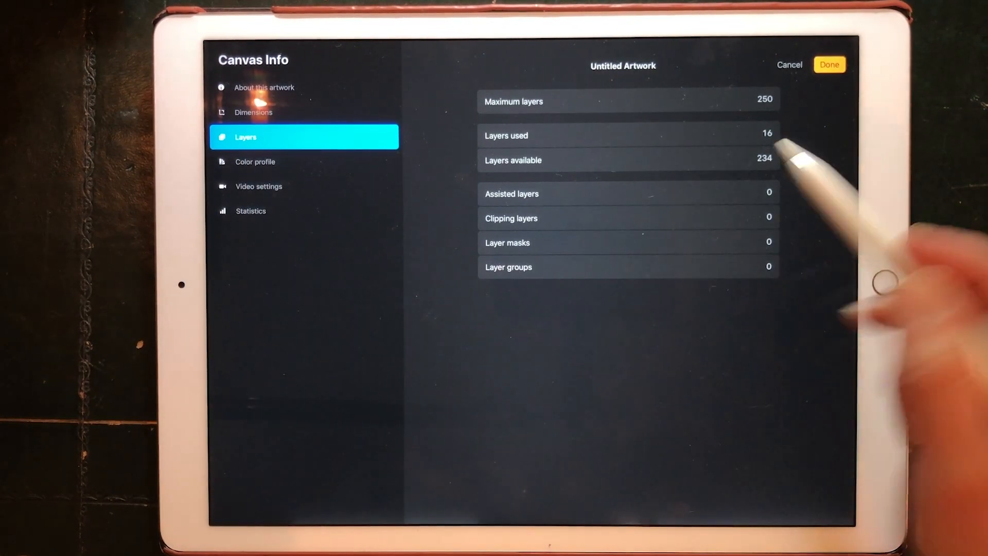
{"action": "mouse_move", "coordinate": [807, 163]}
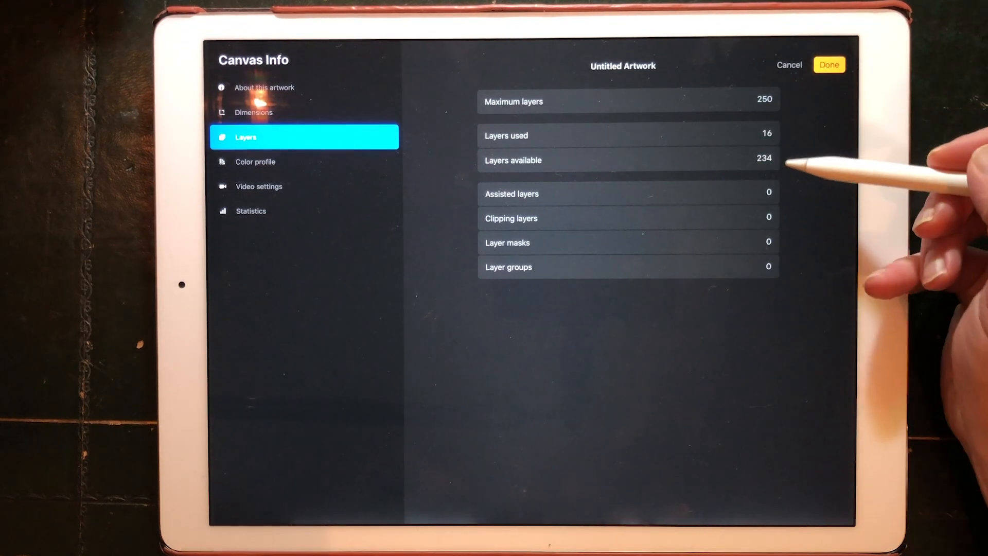
{"action": "mouse_move", "coordinate": [775, 163]}
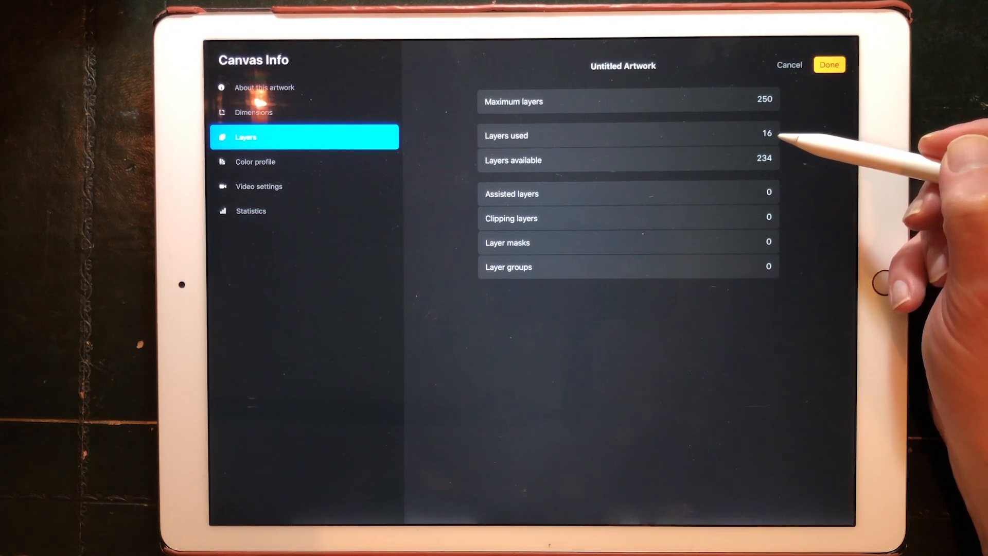
{"action": "mouse_move", "coordinate": [794, 101]}
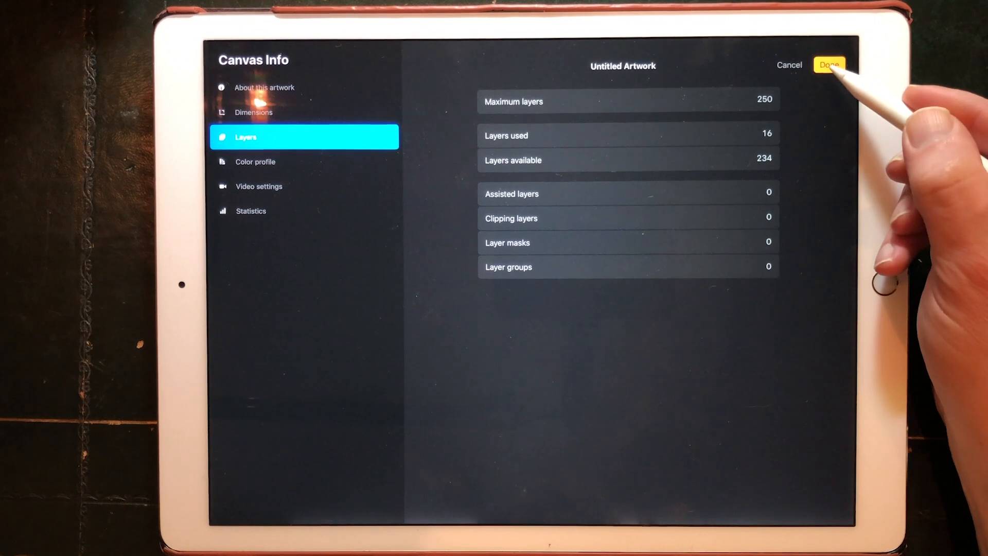
{"action": "left_click", "coordinate": [829, 64]}
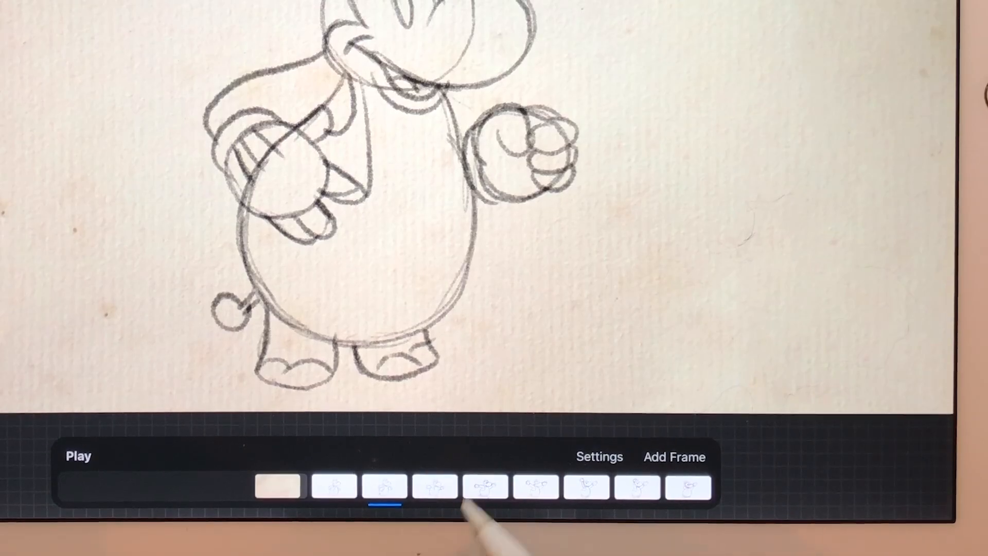
Step: Scrub the timeline to later poses, landing on the arms-outstretched hippo frame
{"action": "left_click", "coordinate": [384, 486]}
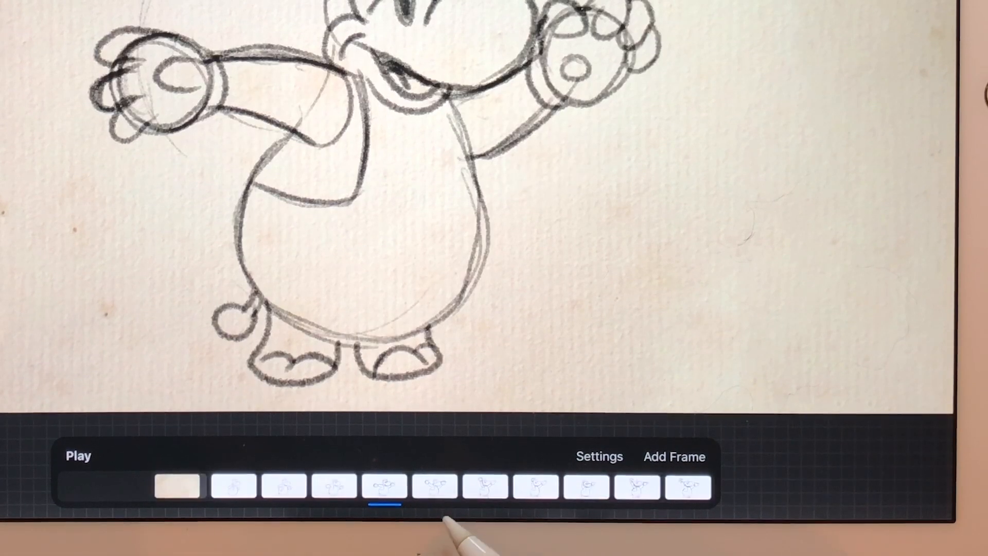
{"action": "left_click", "coordinate": [383, 486]}
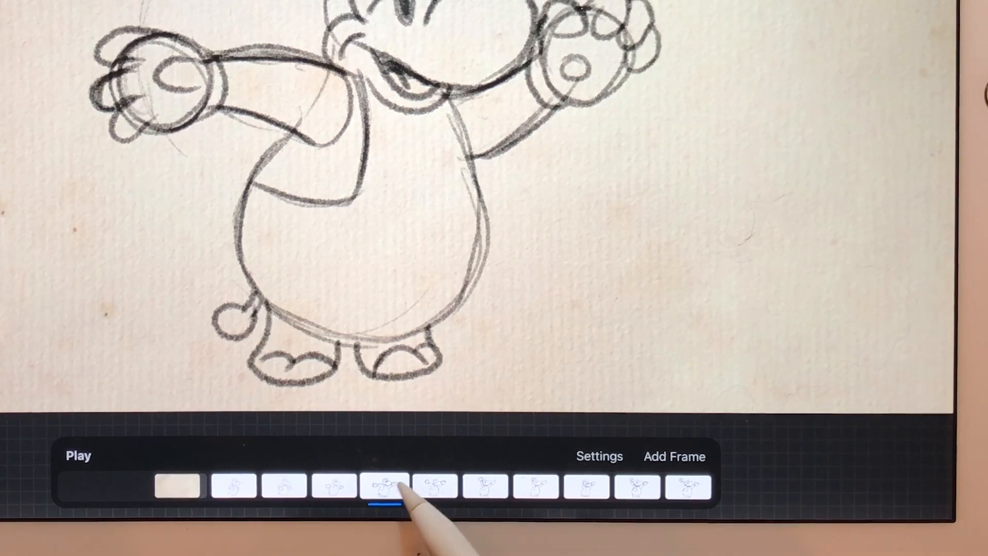